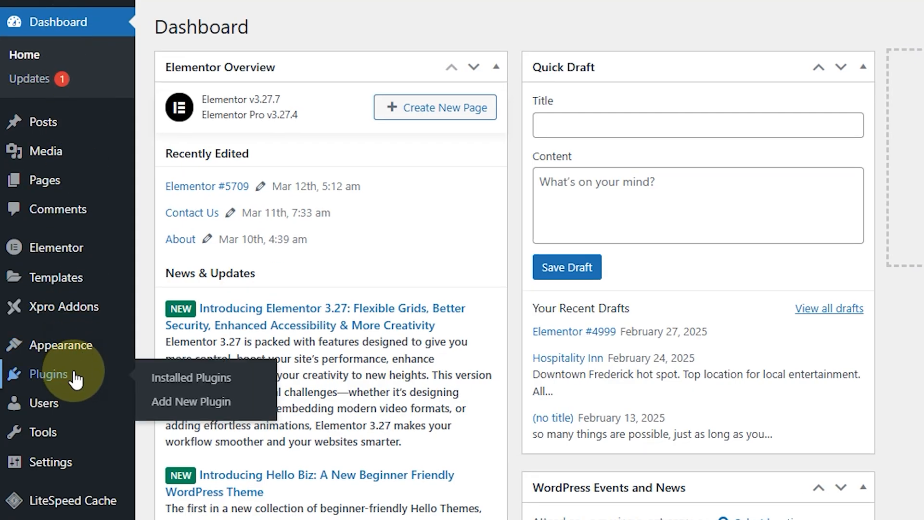
mouse_move(194, 378)
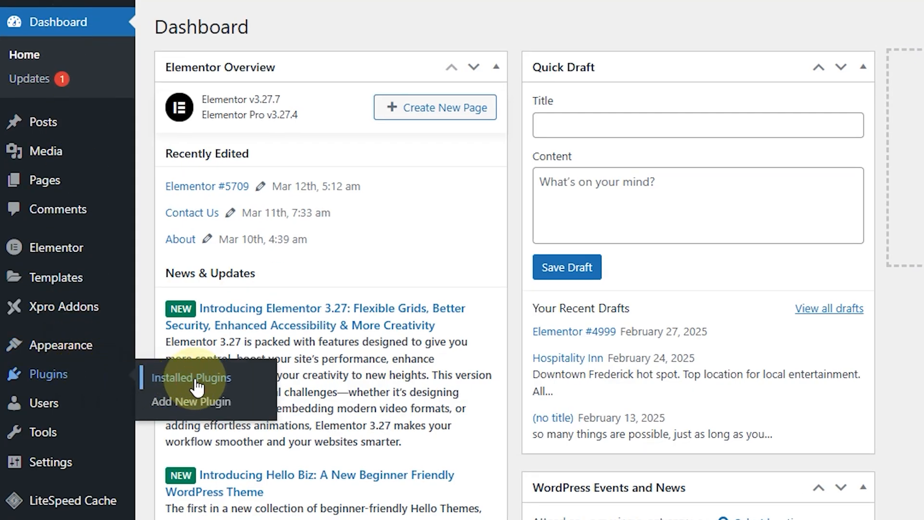
- Bulk-deactivate all installed plugins from the Plugins list via the Deactivate bulk action
left_click(189, 378)
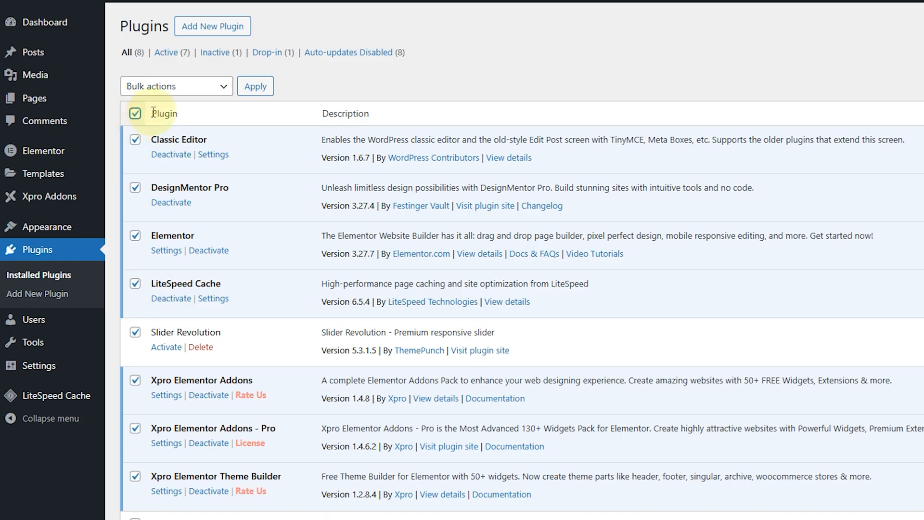
left_click(176, 86)
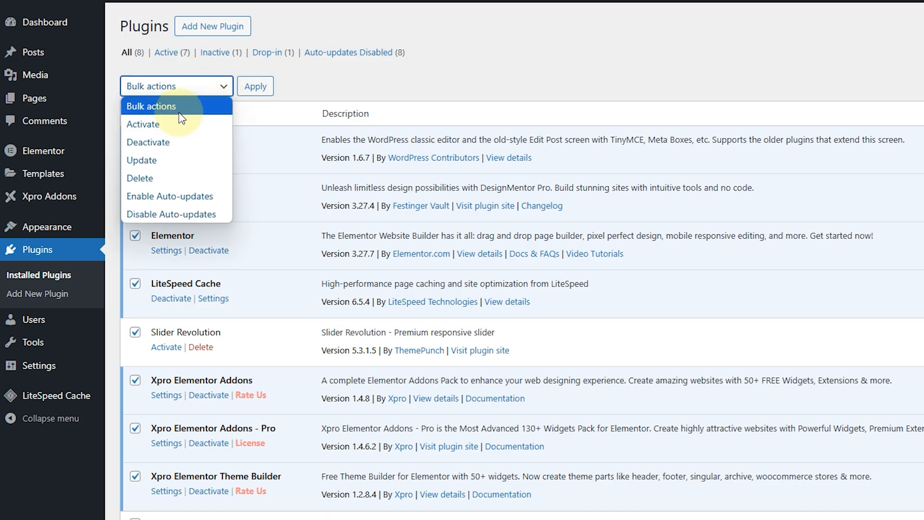
left_click(149, 142)
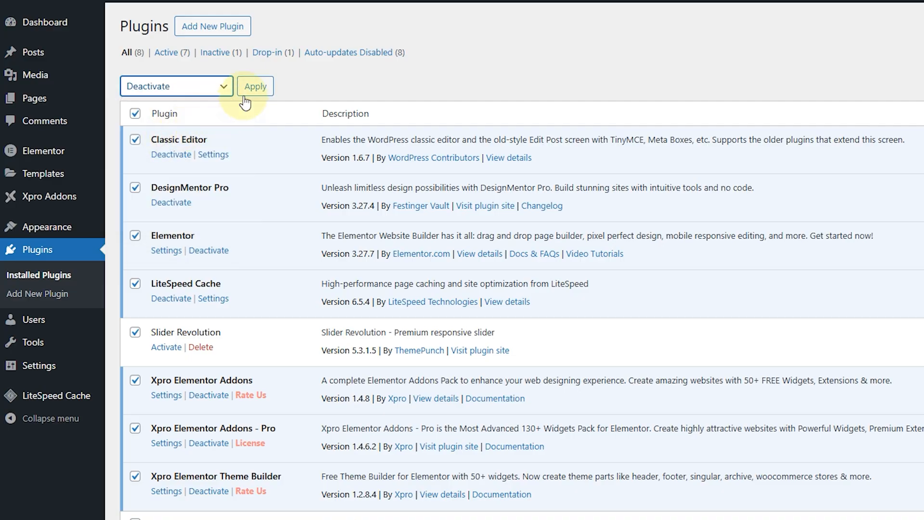
left_click(254, 86)
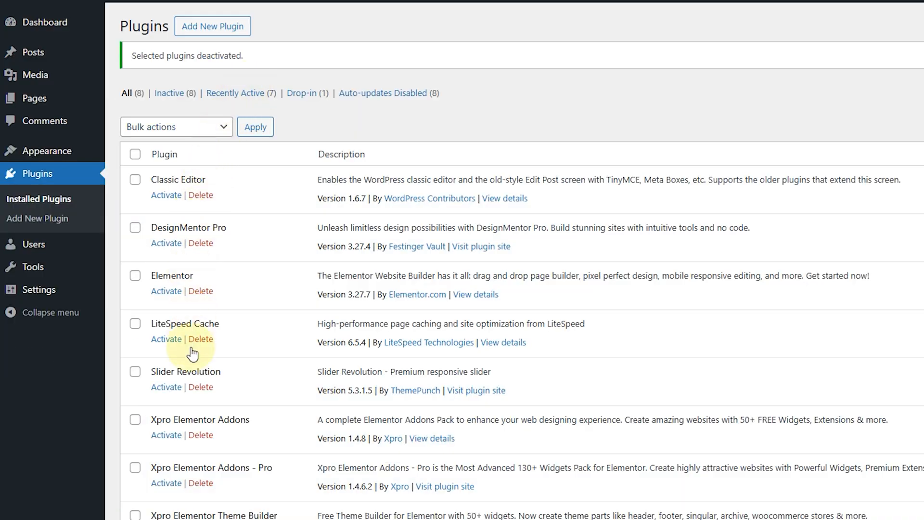
scroll("down", 3)
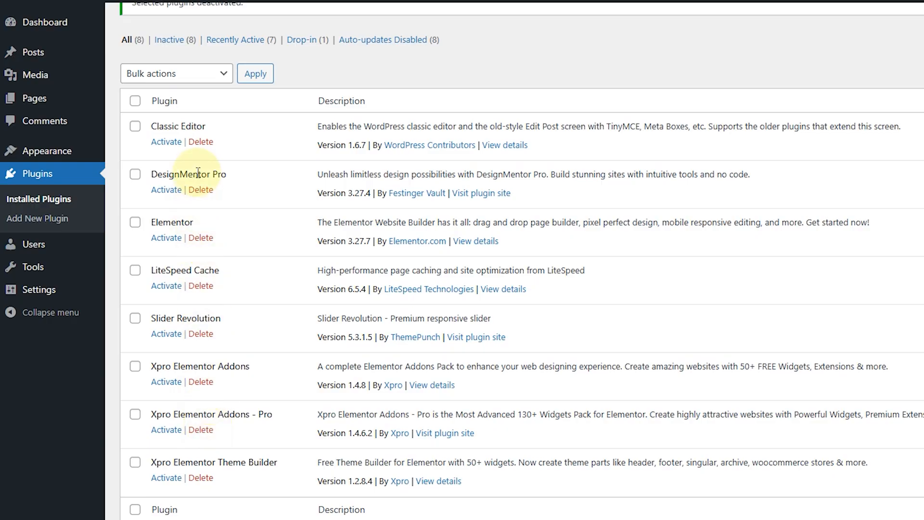
mouse_move(461, 168)
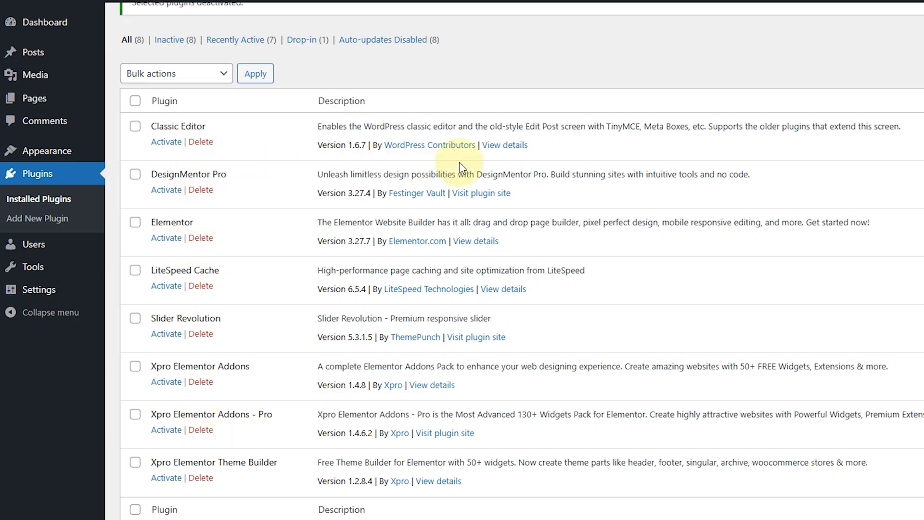
- Activate Classic Editor, DesignMentor Pro, Elementor and LiteSpeed Cache individually from the plugin list
left_click(44, 22)
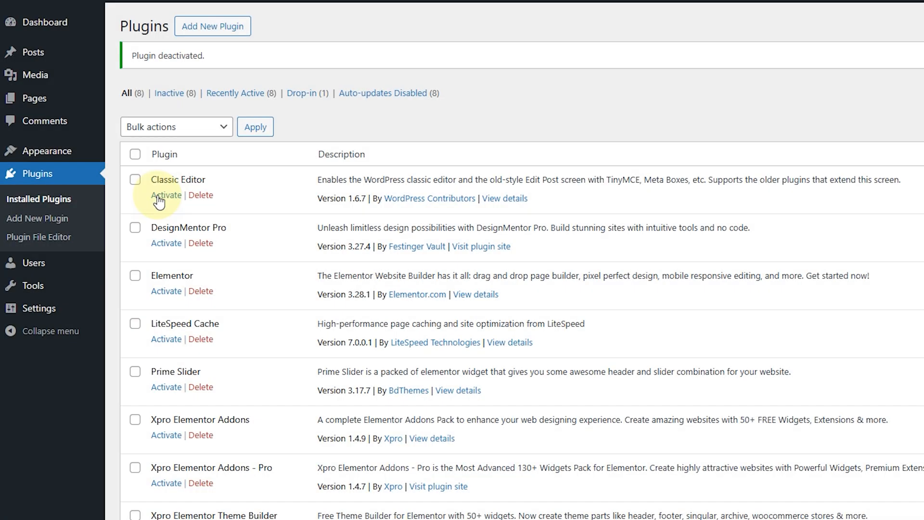
left_click(166, 195)
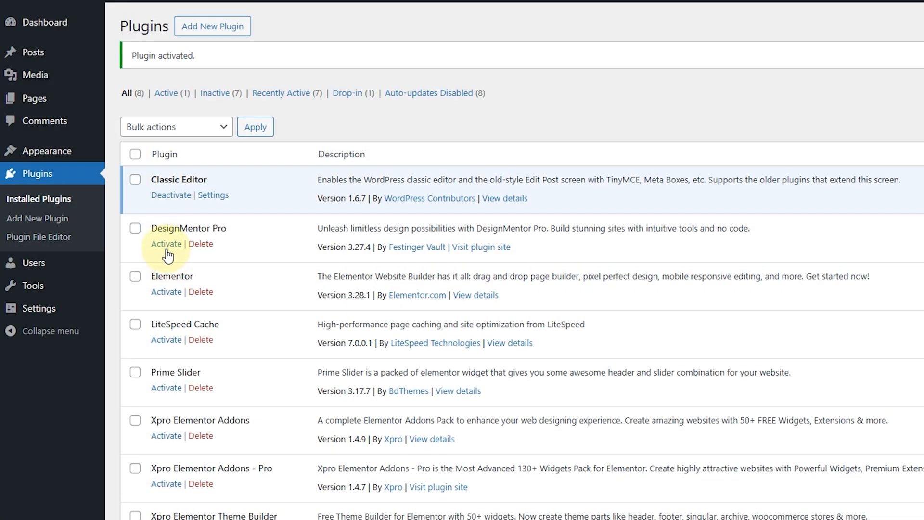
left_click(166, 243)
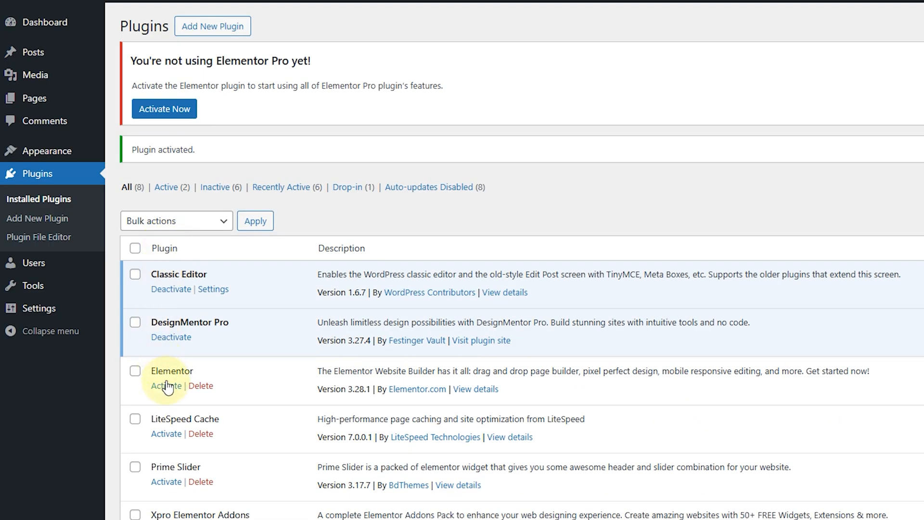
left_click(165, 385)
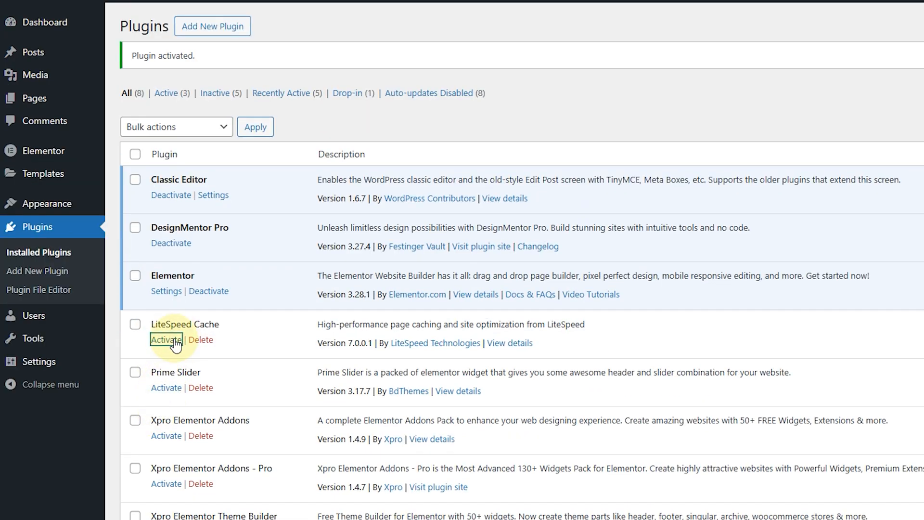
left_click(165, 340)
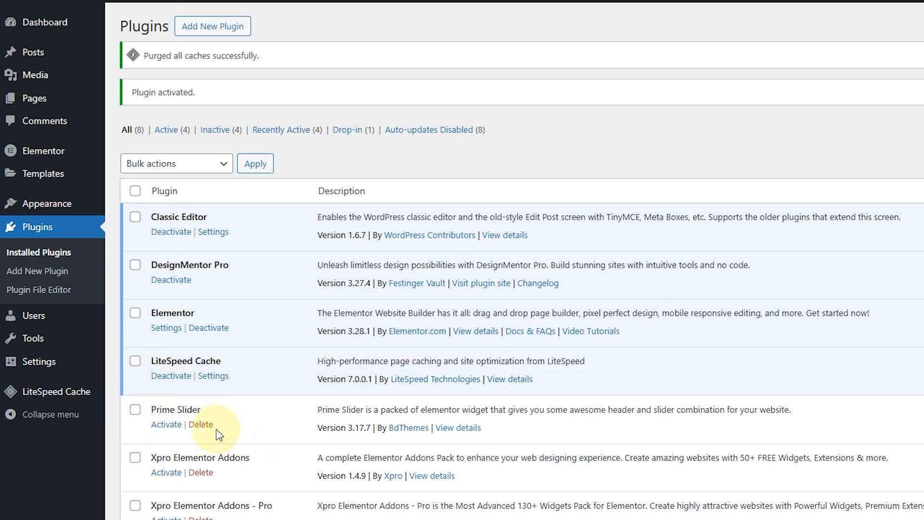
left_click(201, 423)
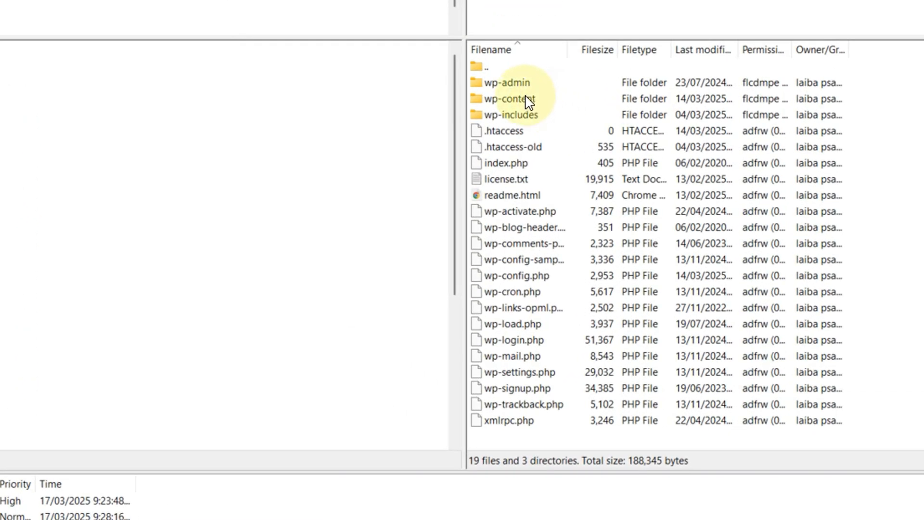
- Inside wp-content, rename the plugins folder to plugins_old and then back to plugins
double_click(510, 98)
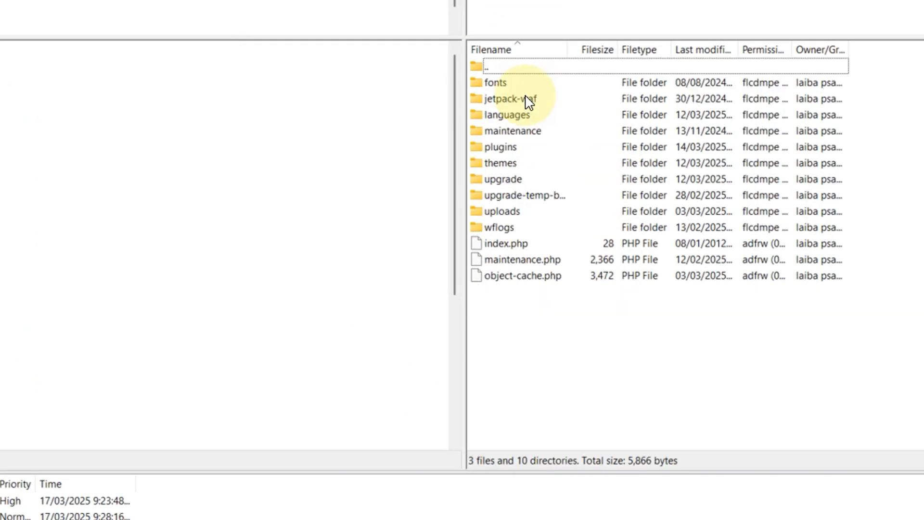
right_click(500, 146)
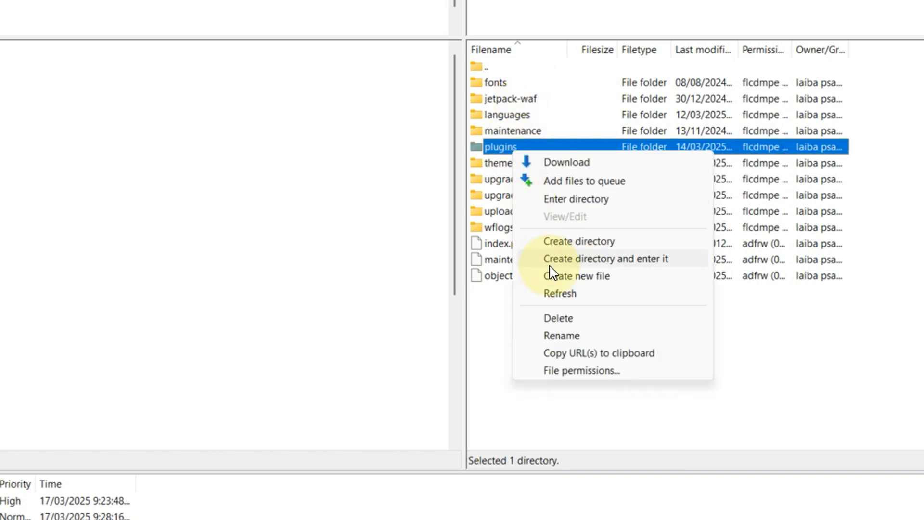
left_click(561, 335)
type("_old")
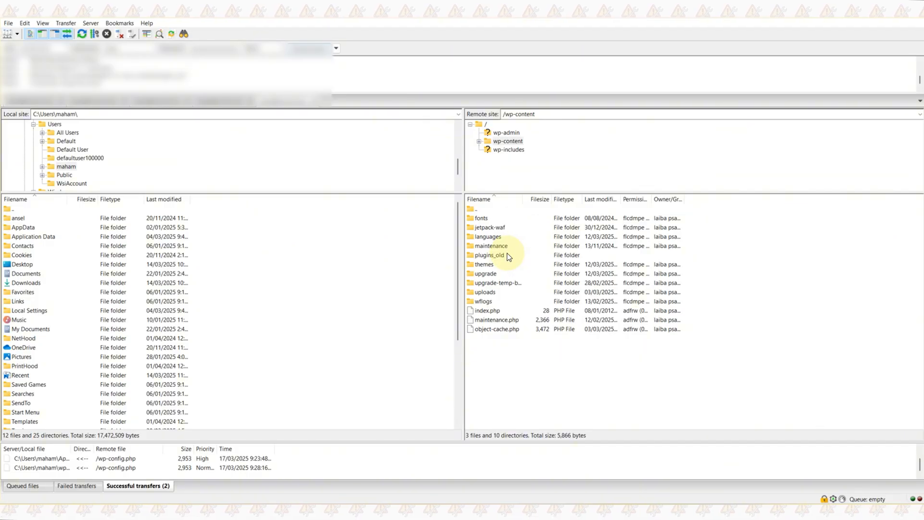
left_click(490, 254)
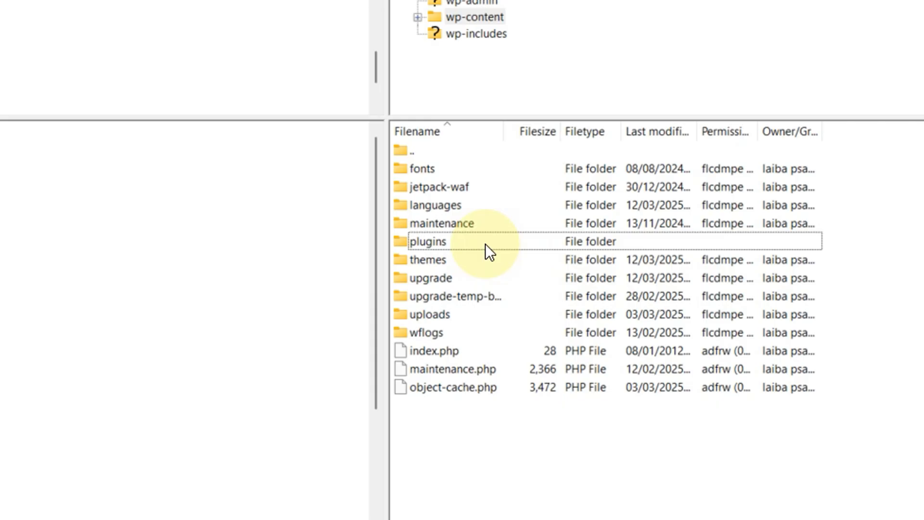
- Inside the plugins folder, rename classic-editor to classic-editor_old
left_click(428, 241)
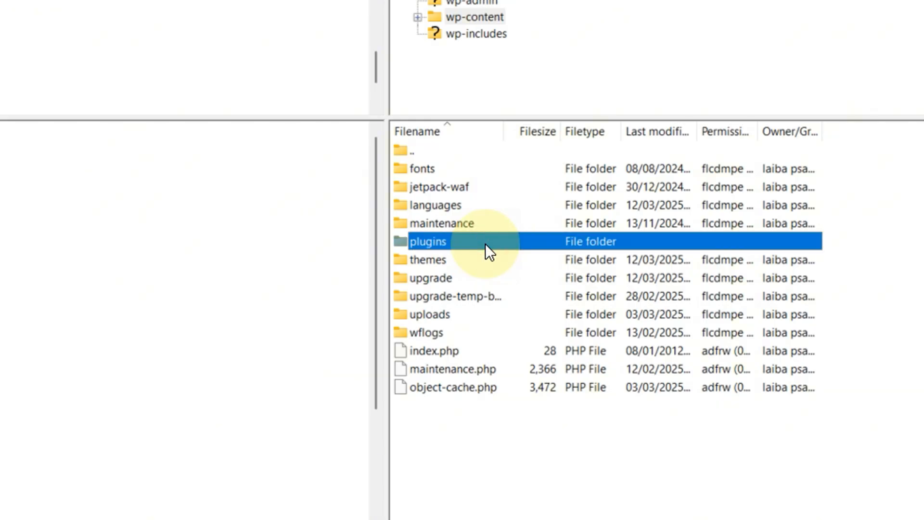
double_click(428, 240)
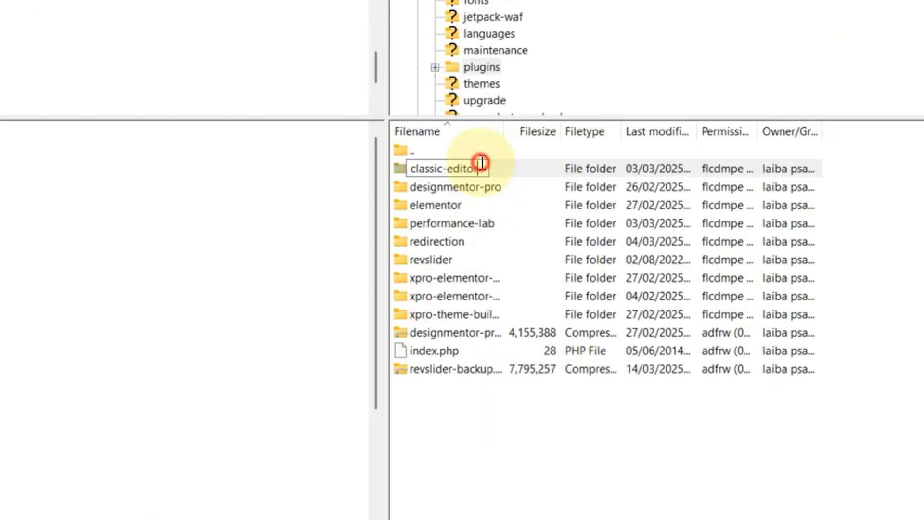
type("_old")
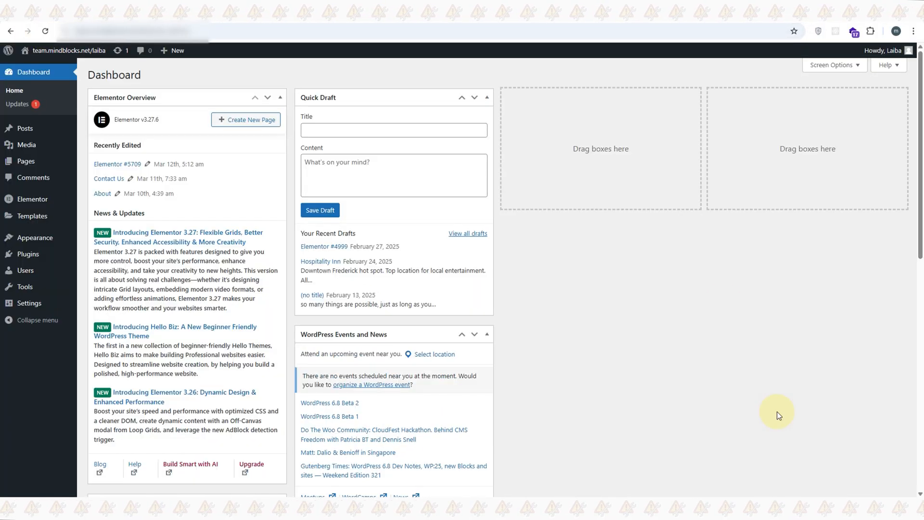
- Reload the dashboard to confirm Good site health with the Extendable theme running
left_click(33, 72)
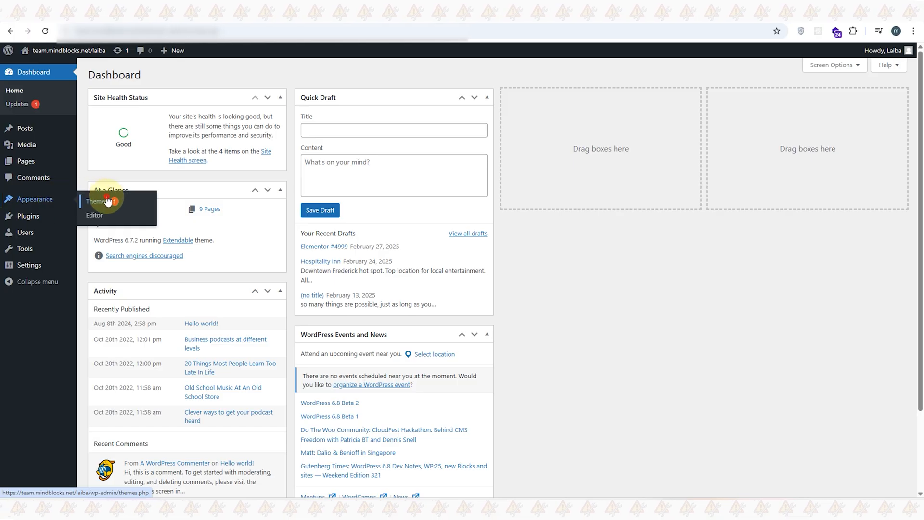
- Activate the Twenty Twenty-Four theme from Appearance > Themes
left_click(98, 200)
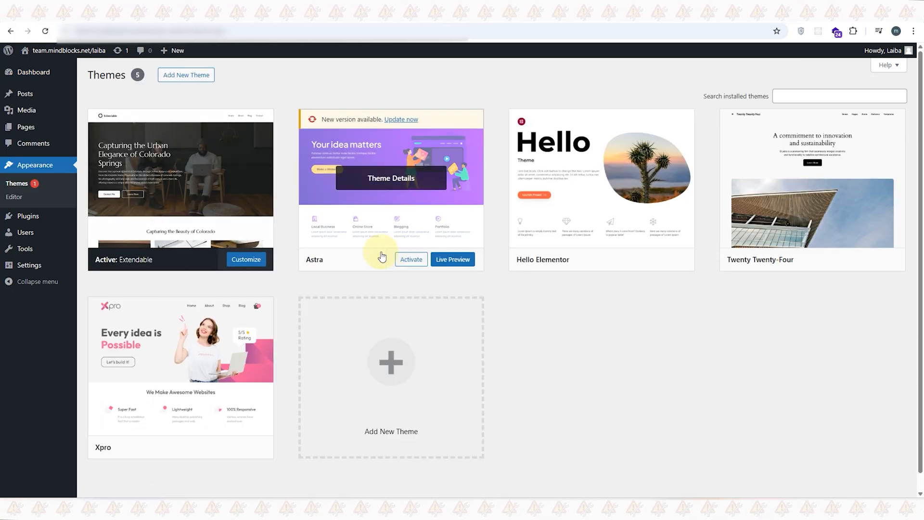
left_click(831, 258)
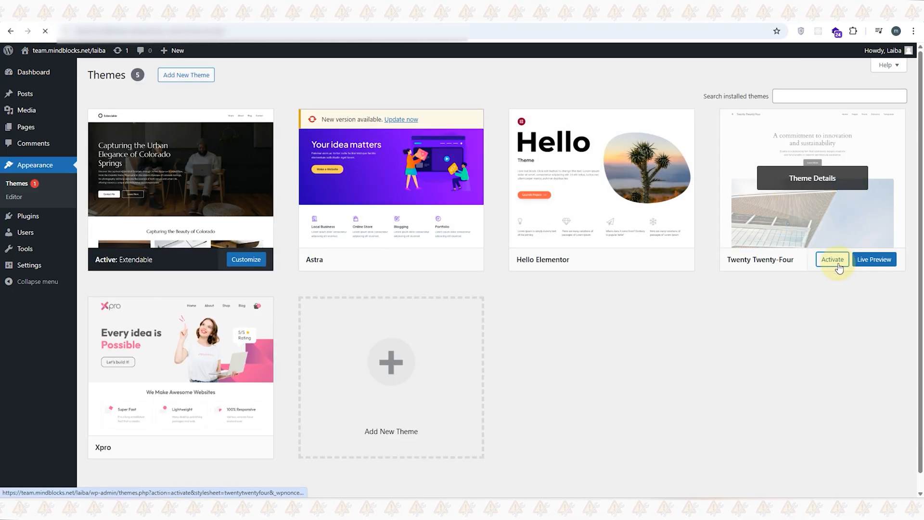
left_click(832, 259)
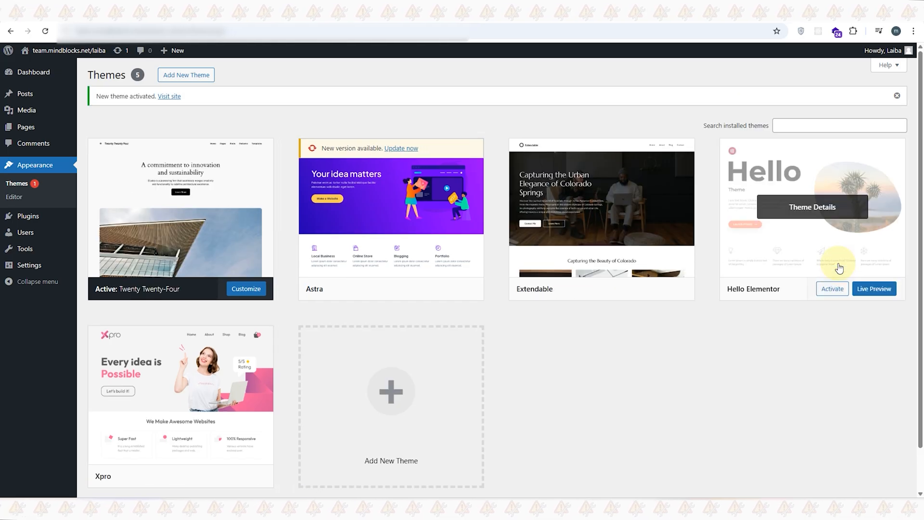
- Delete the Extendable theme and confirm the deletion prompt
left_click(601, 198)
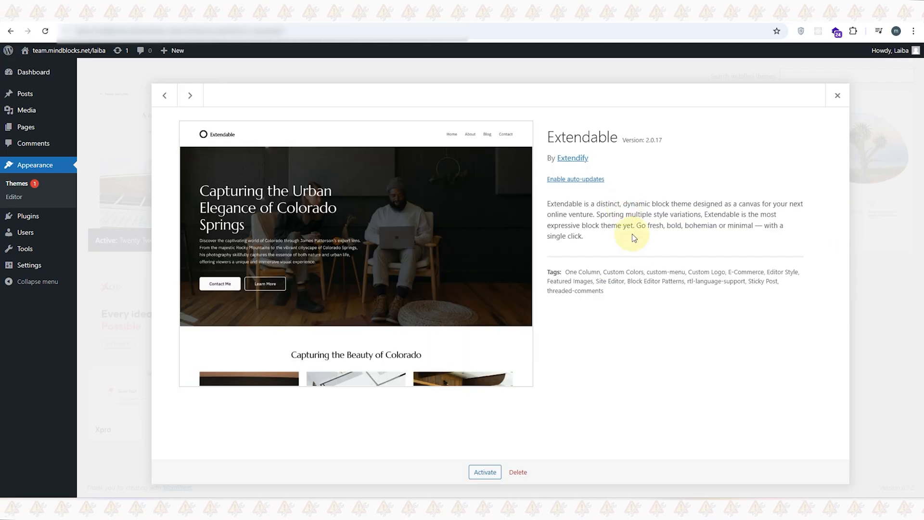
left_click(517, 472)
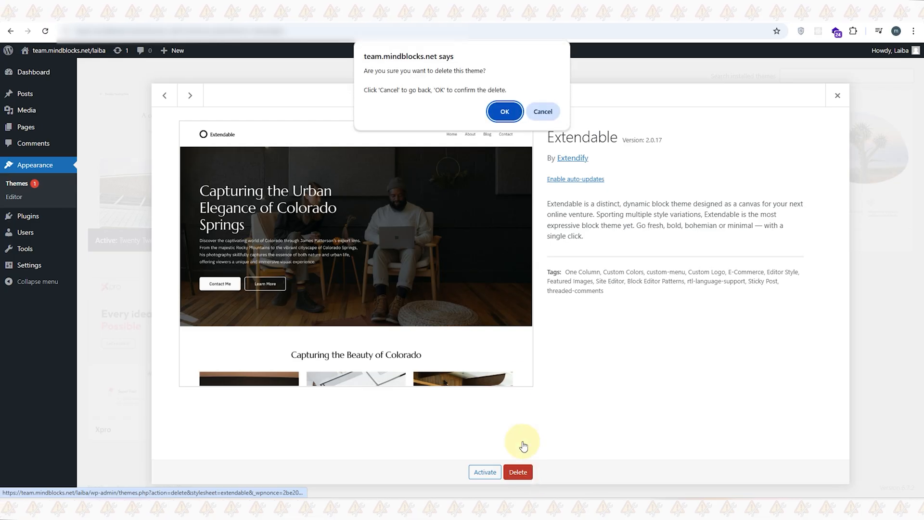
left_click(504, 112)
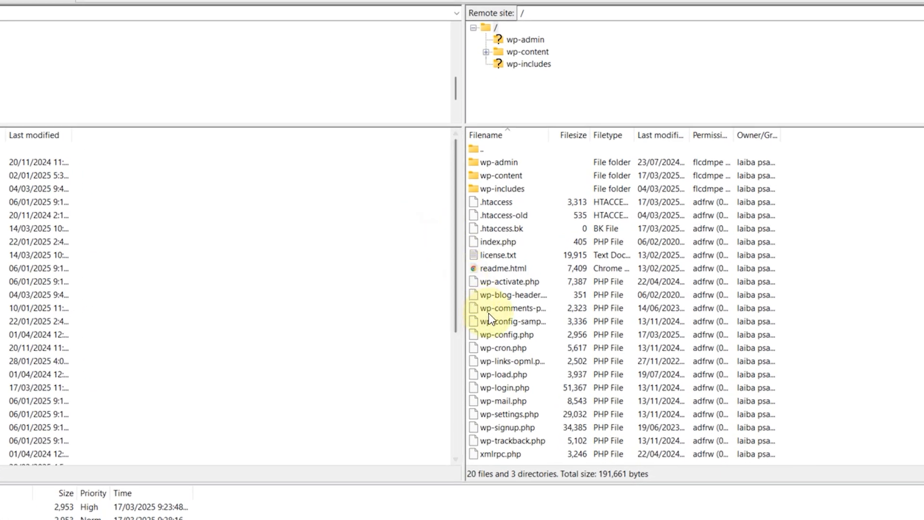
- Edit wp-config.php to set WP_DEBUG to true and upload the changed file to the server
left_click(507, 334)
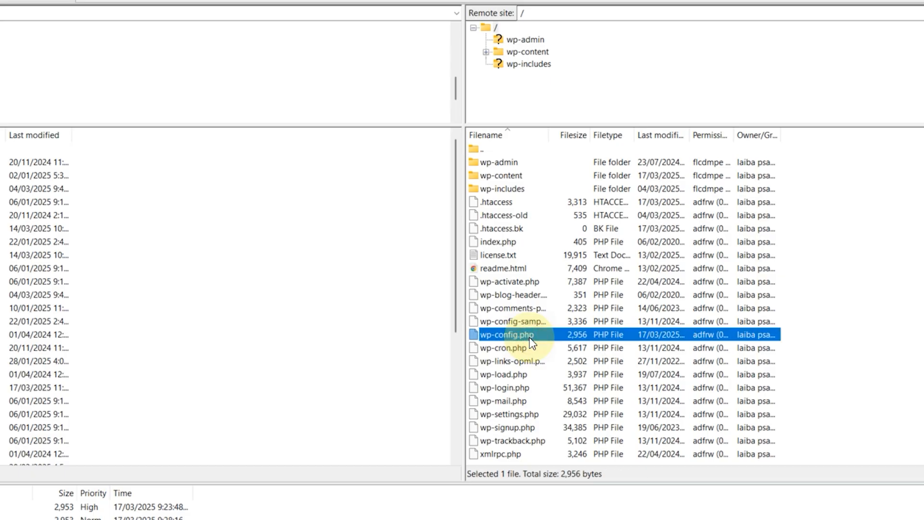
double_click(505, 334)
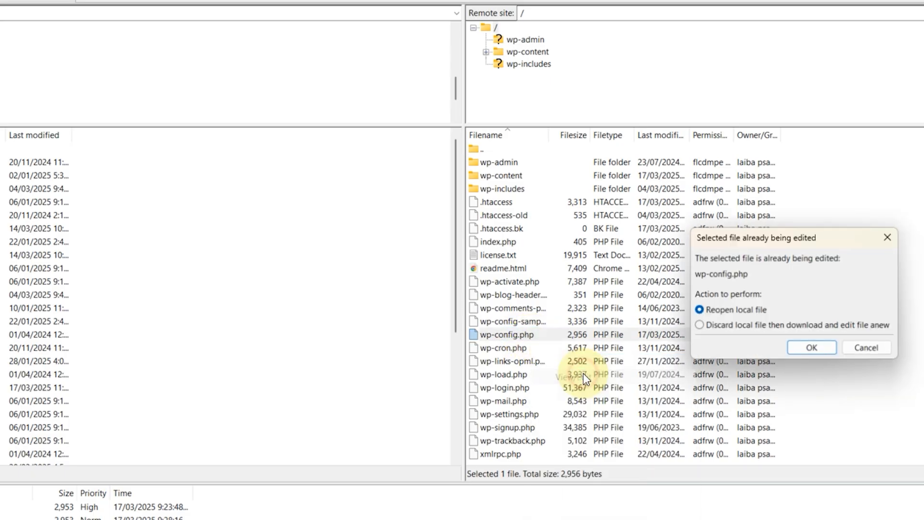
left_click(812, 348)
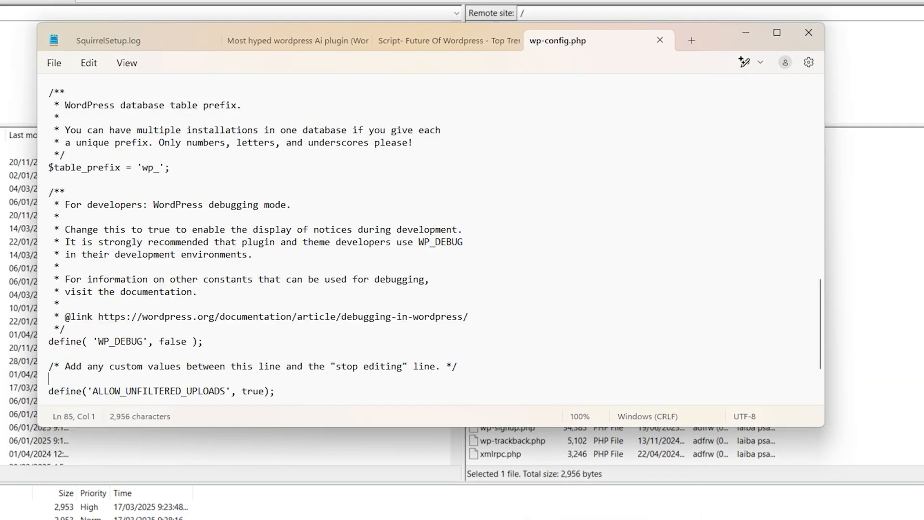
scroll("down", 3)
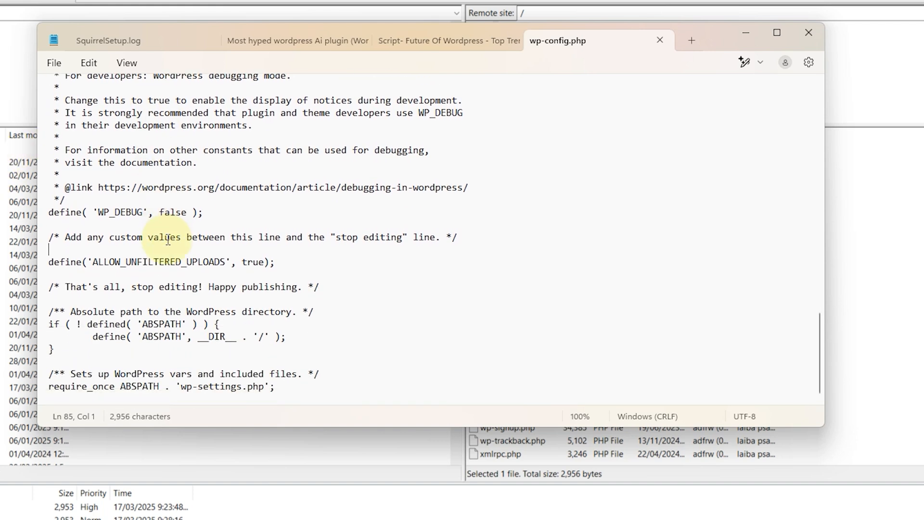
left_click(172, 212)
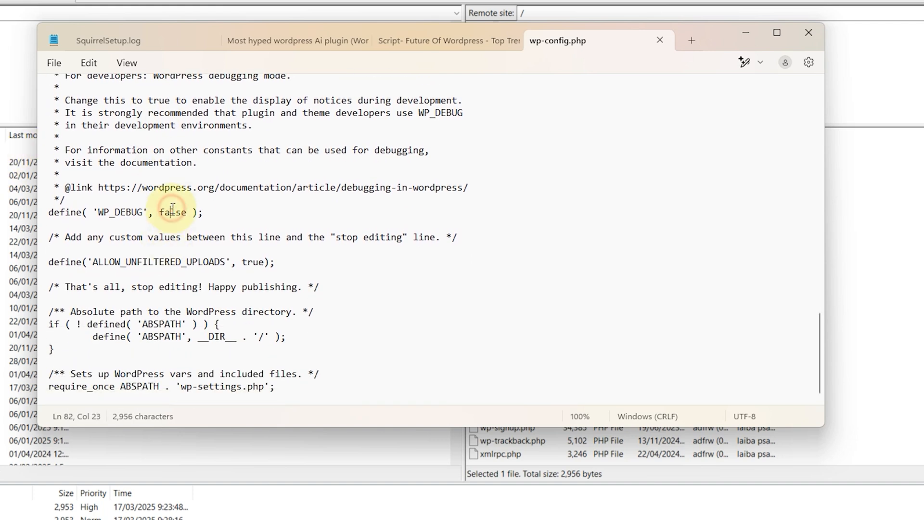
type("true")
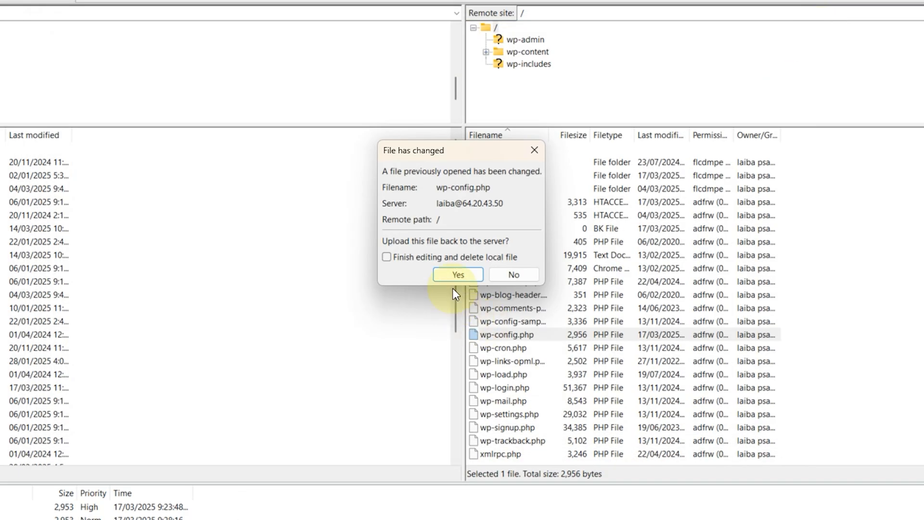
left_click(457, 275)
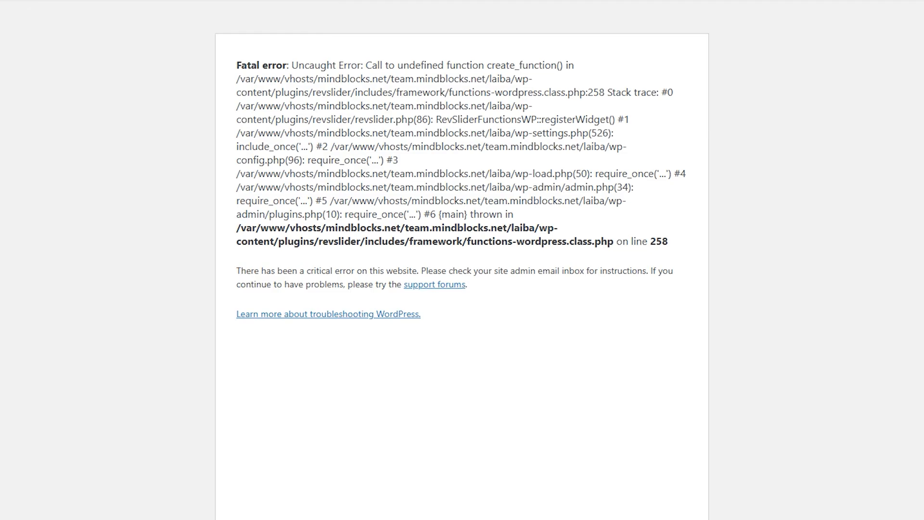
mouse_move(6, 23)
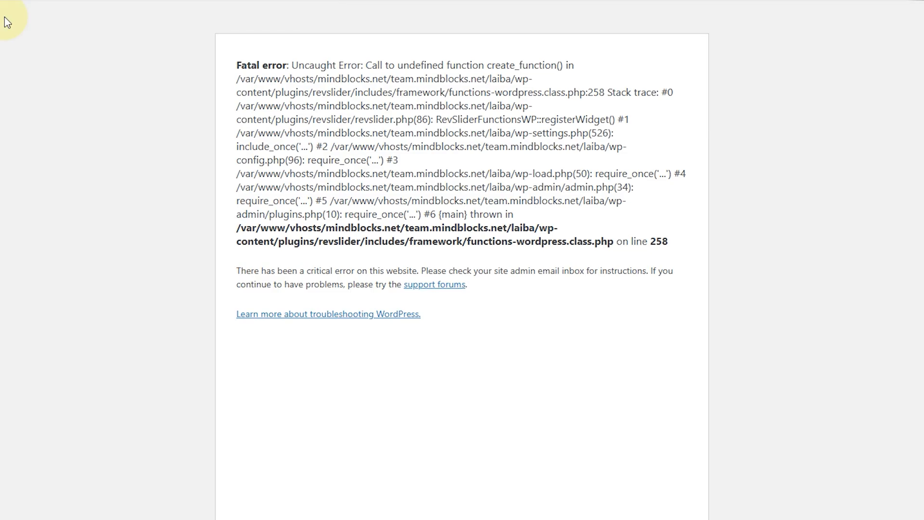
mouse_move(438, 217)
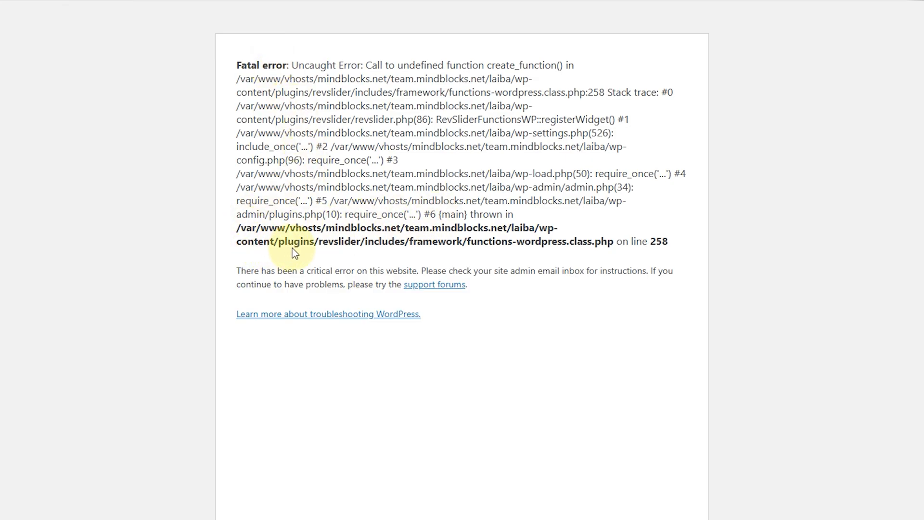
mouse_move(356, 247)
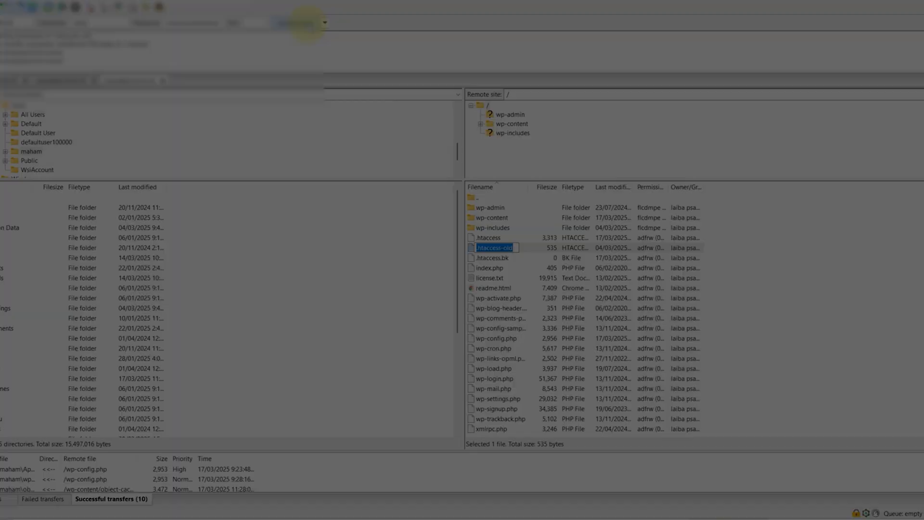
- Add define('WP_MEMORY_LIMIT', '256M'); to wp-config.php above the stop-editing line
right_click(501, 343)
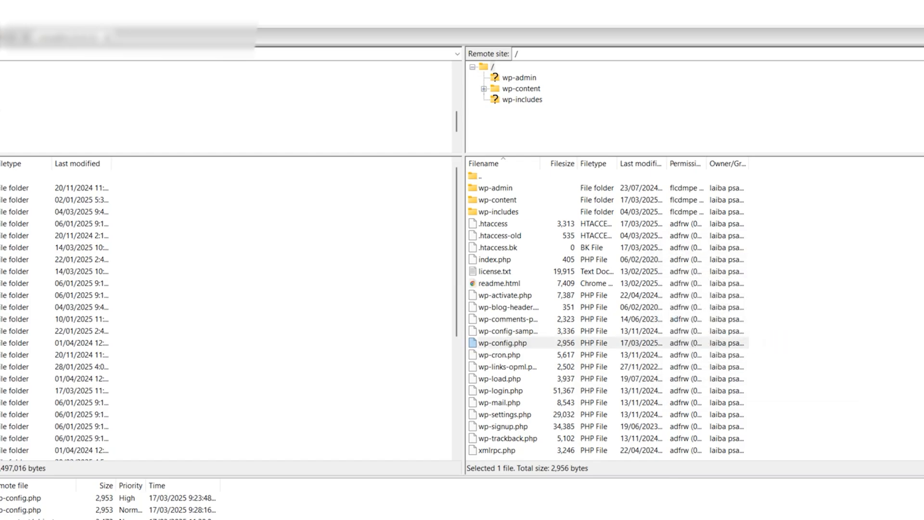
double_click(502, 343)
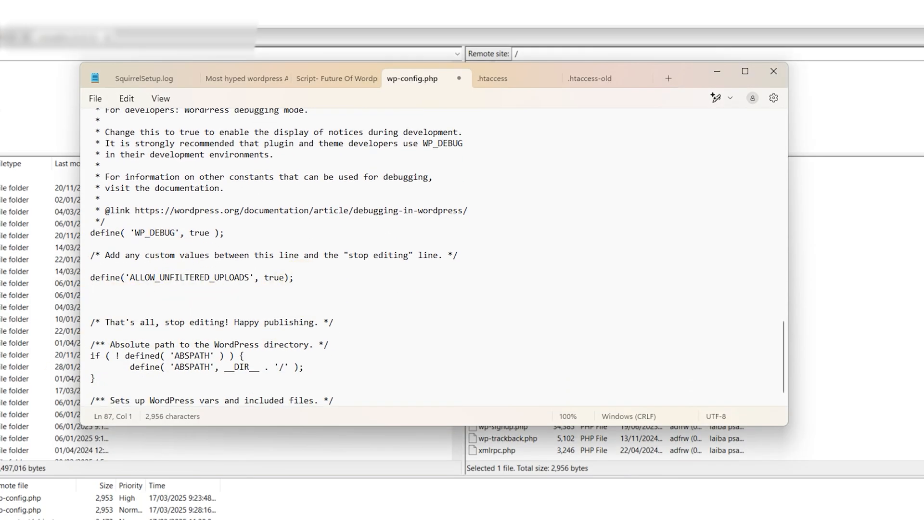
type("define('WP_MEMORY_LIMIT', '256M');")
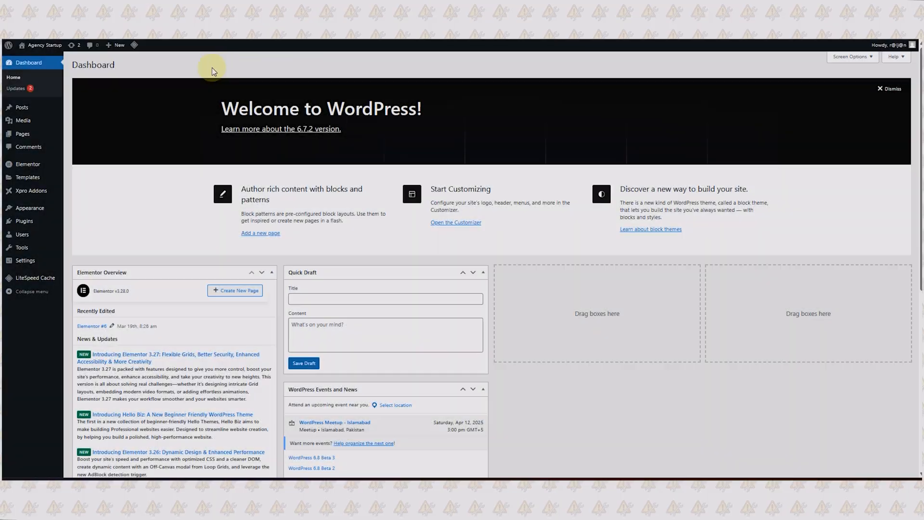
mouse_move(145, 71)
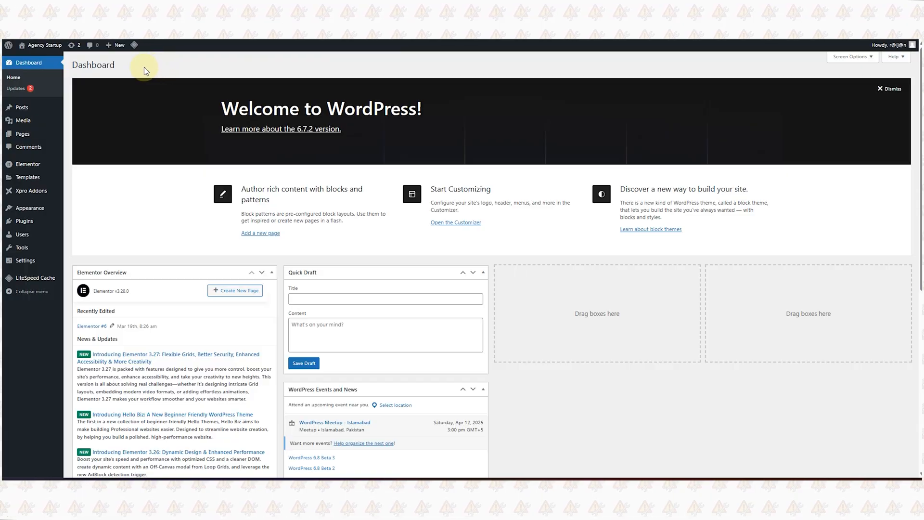
mouse_move(134, 69)
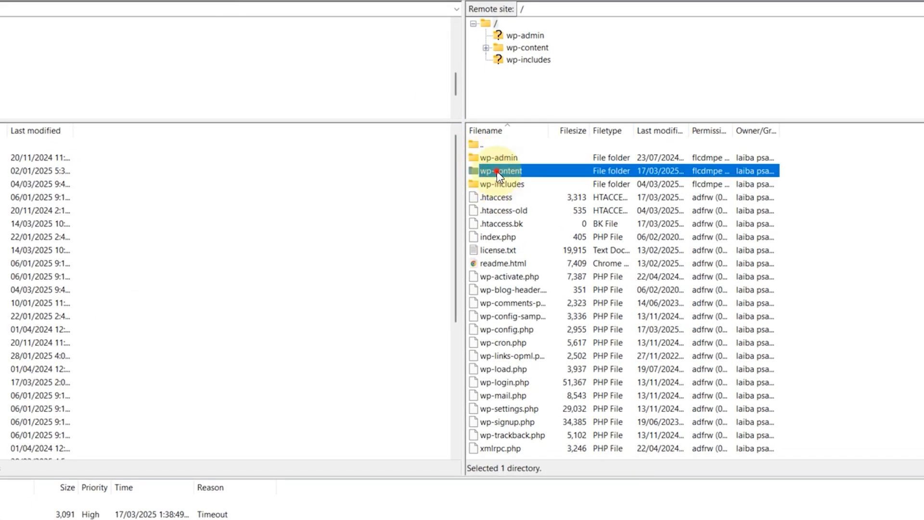
- In wp-content/plugins, rename the litespeed-cache folder with an added suffix to disable it
double_click(500, 170)
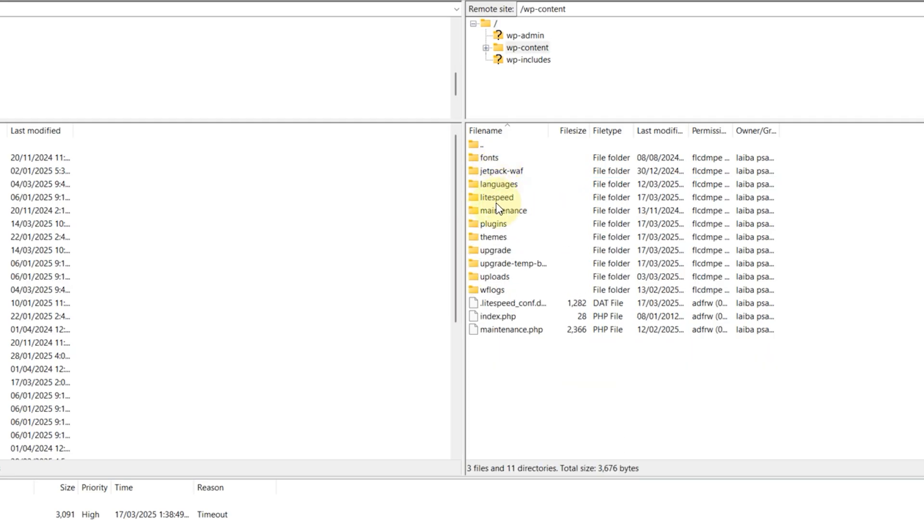
mouse_move(519, 203)
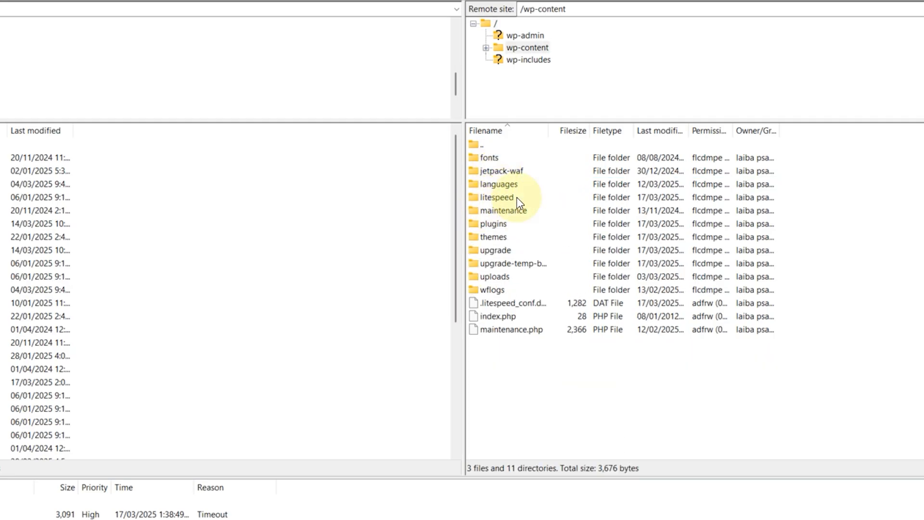
mouse_move(510, 227)
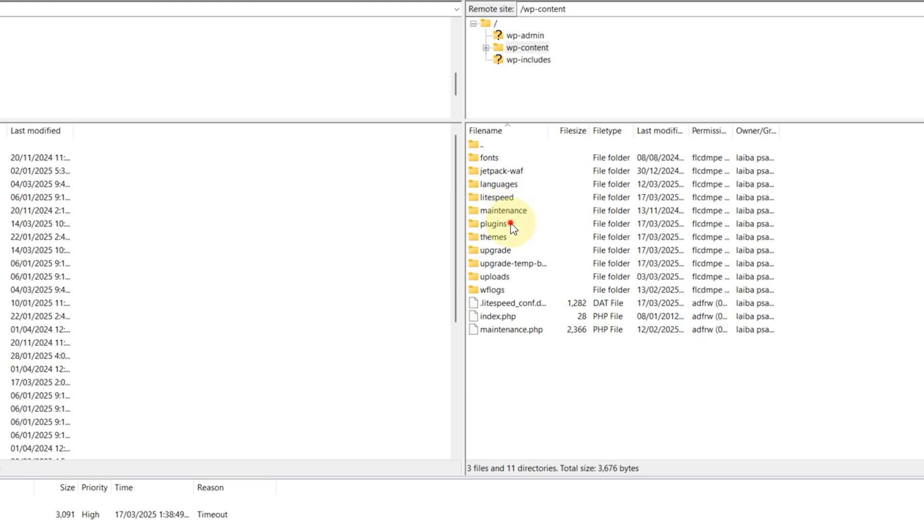
double_click(494, 224)
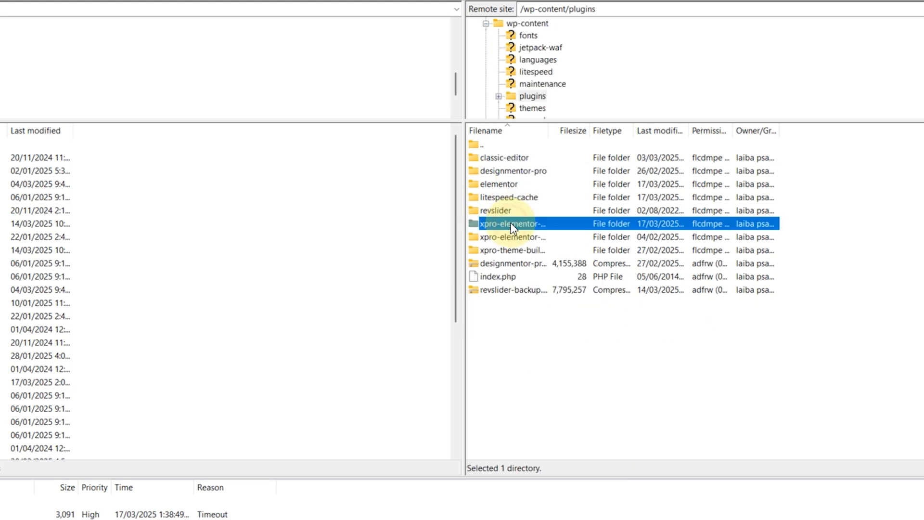
right_click(509, 196)
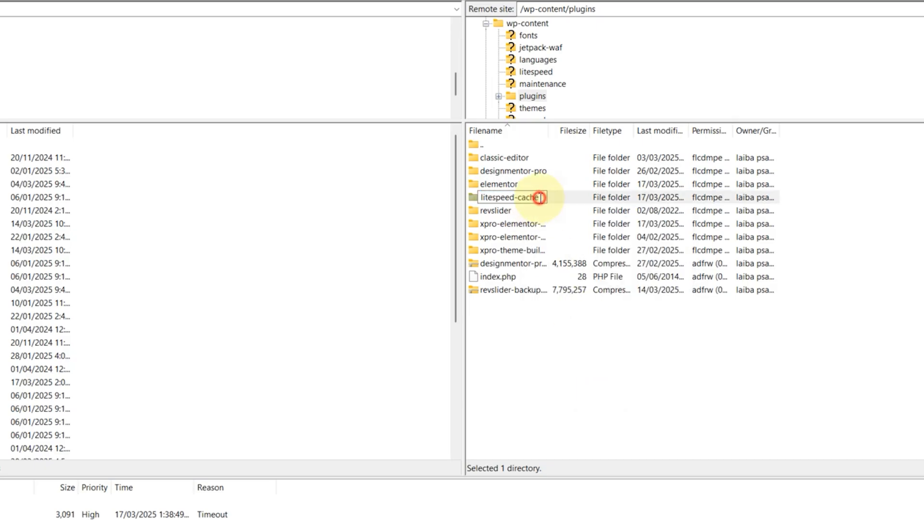
left_click(613, 342)
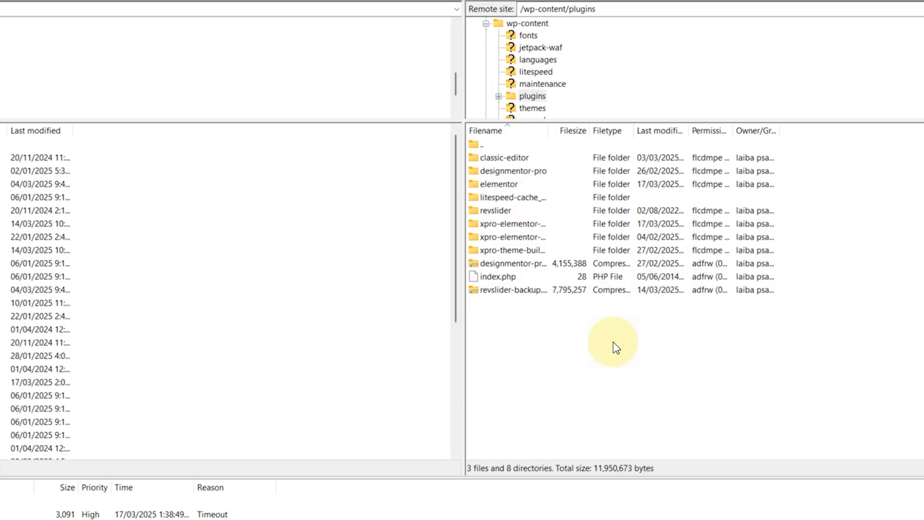